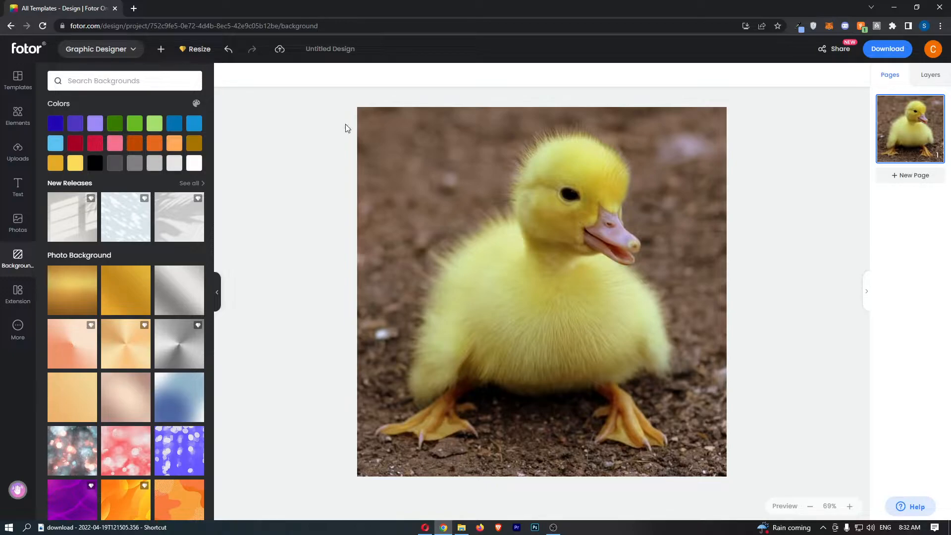
mouse_move(574, 204)
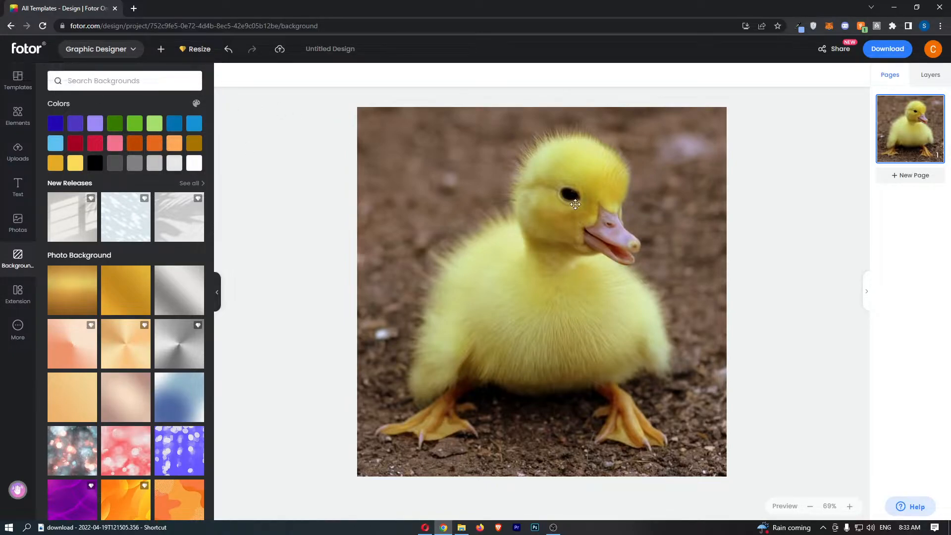
mouse_move(637, 152)
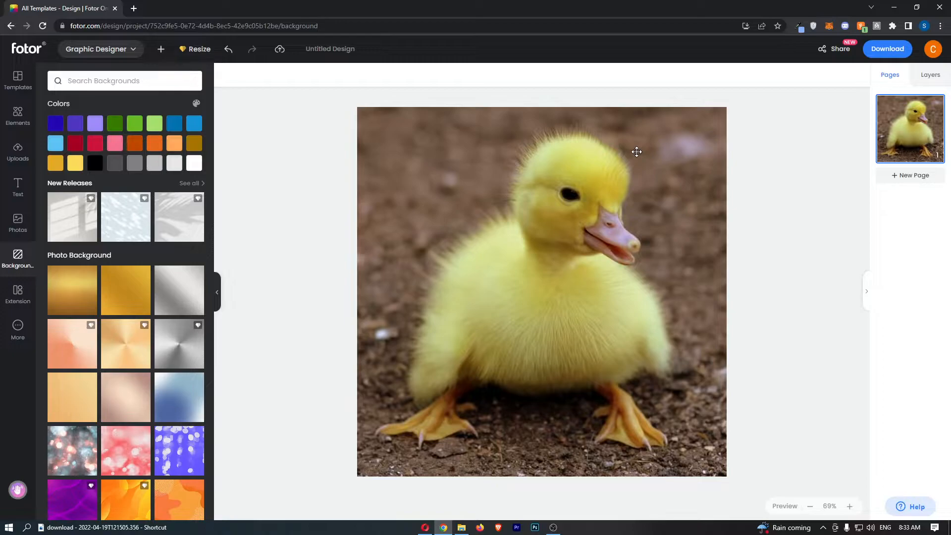
mouse_move(633, 216)
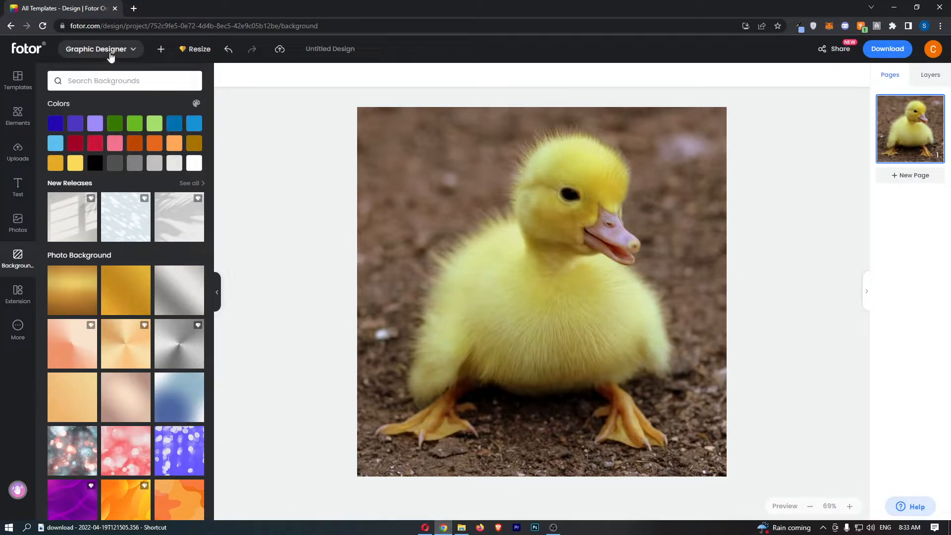
Name the file 'Duck' and download the design as a high-resolution PNG
click(100, 49)
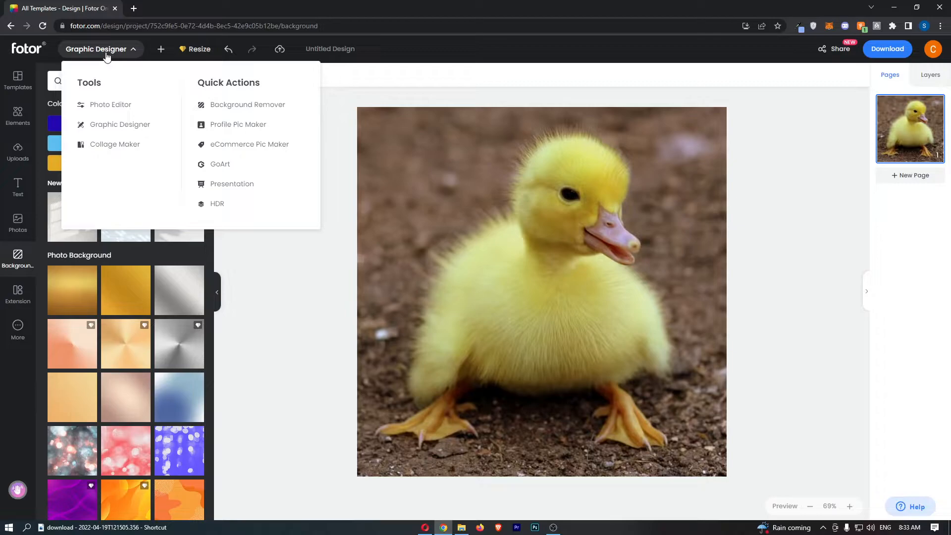
mouse_move(247, 105)
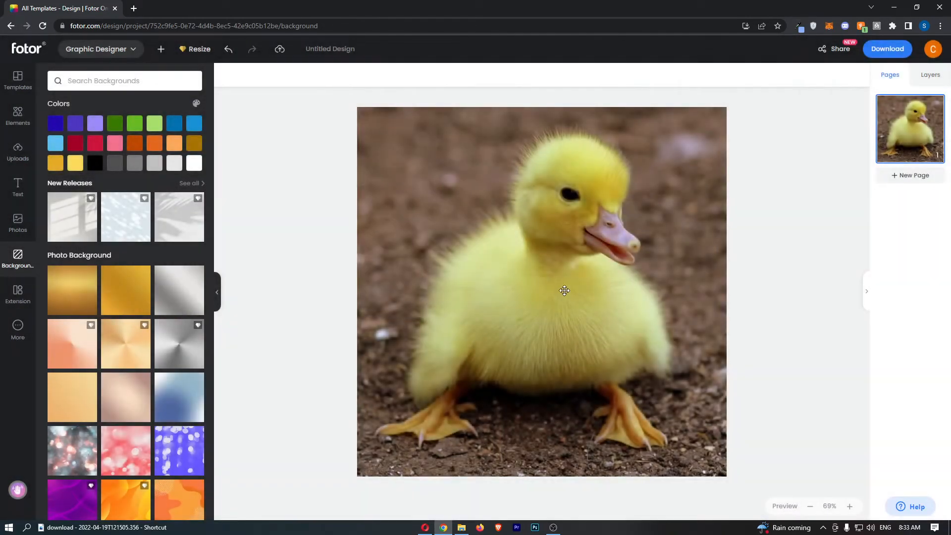
click(887, 49)
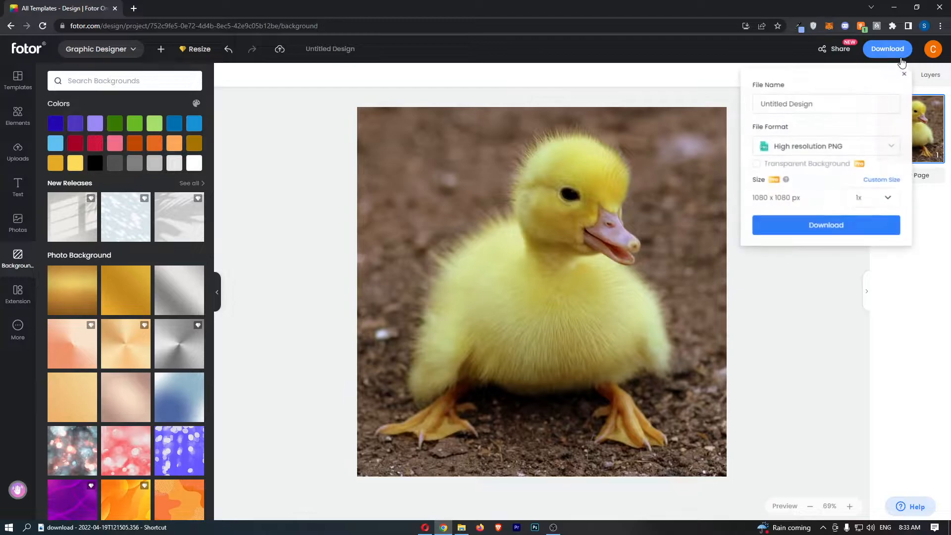
double_click(800, 104)
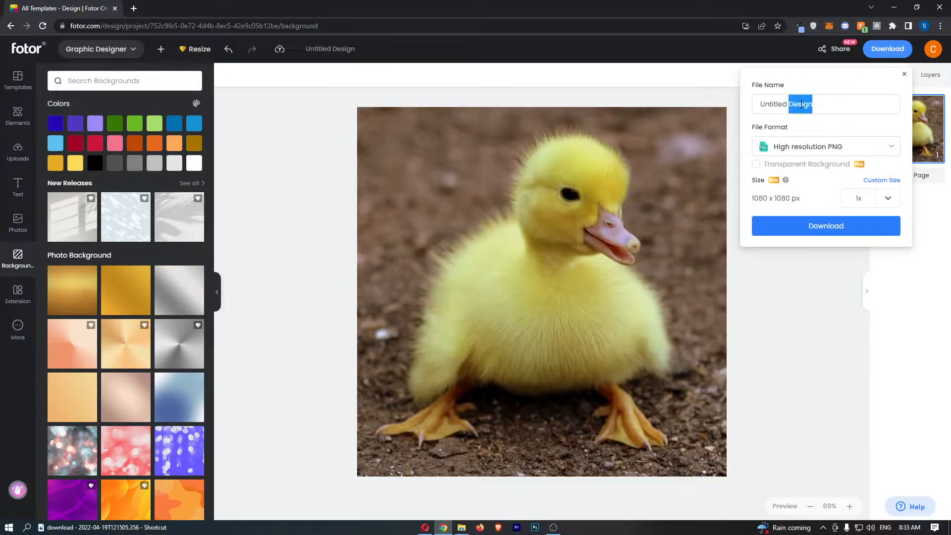
text(Duck)
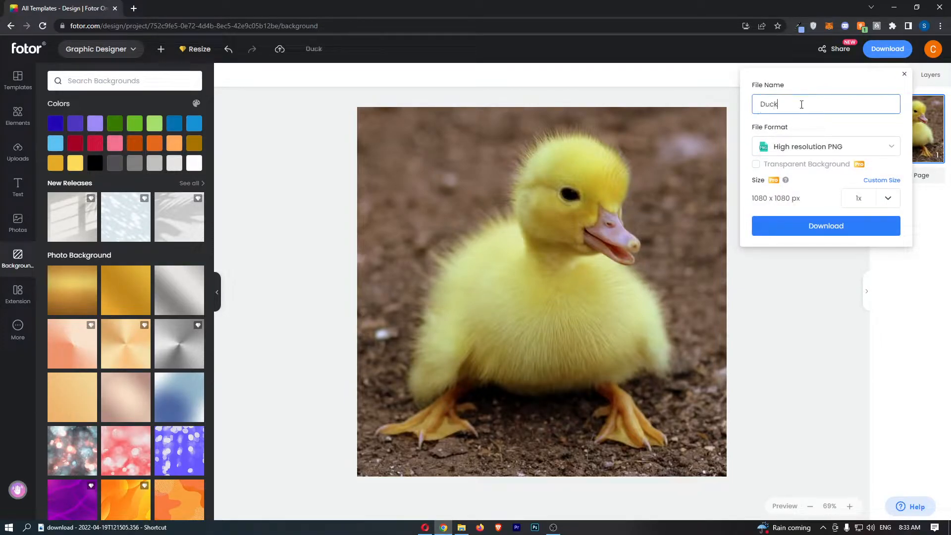
click(825, 225)
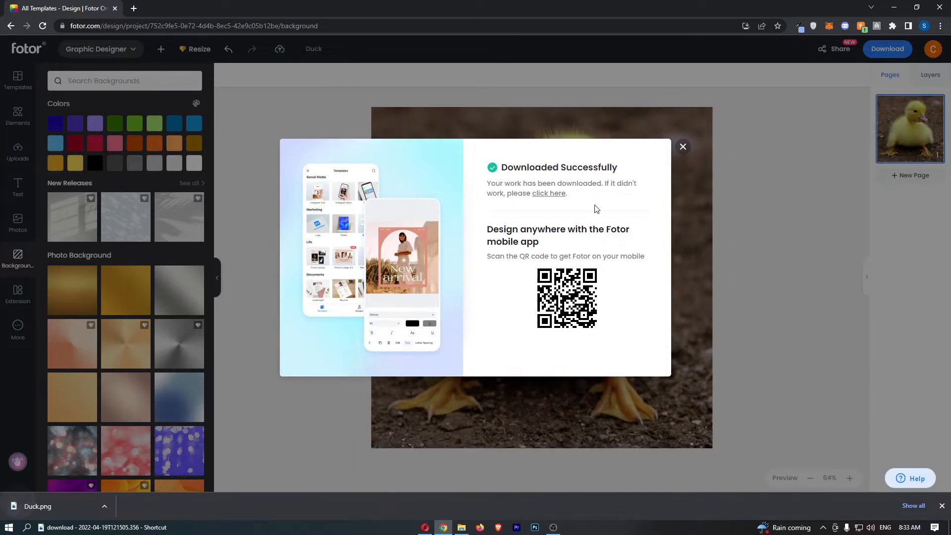
Dismiss the success popup and rating banner, then go to Background Remover
click(681, 146)
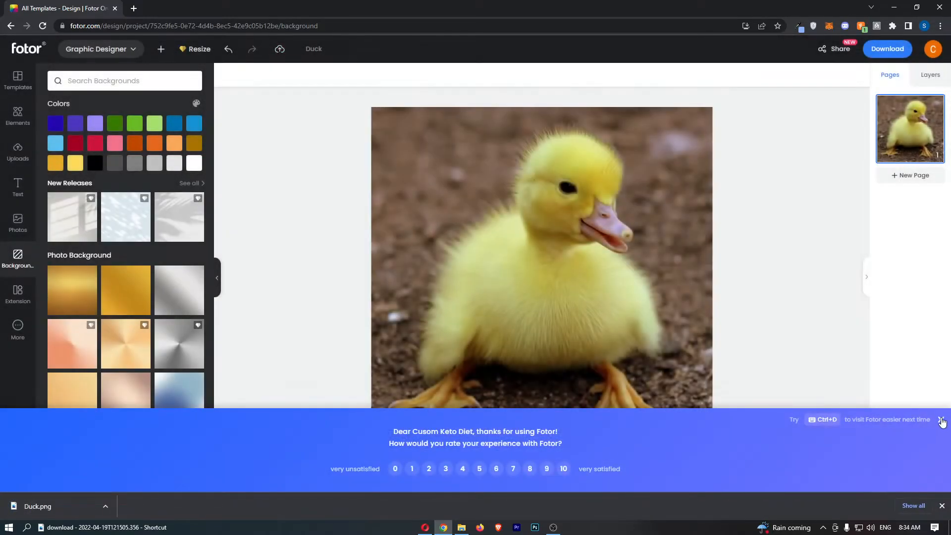
click(101, 49)
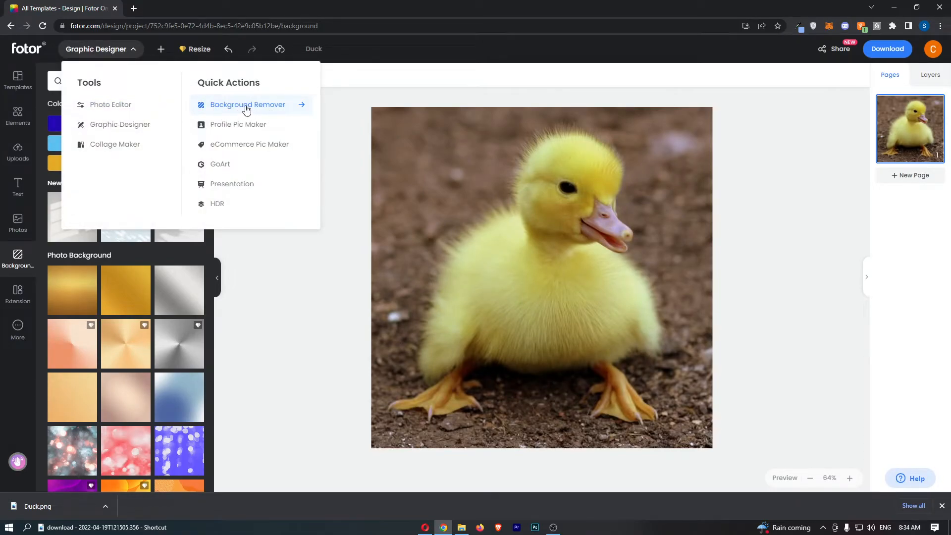
click(248, 105)
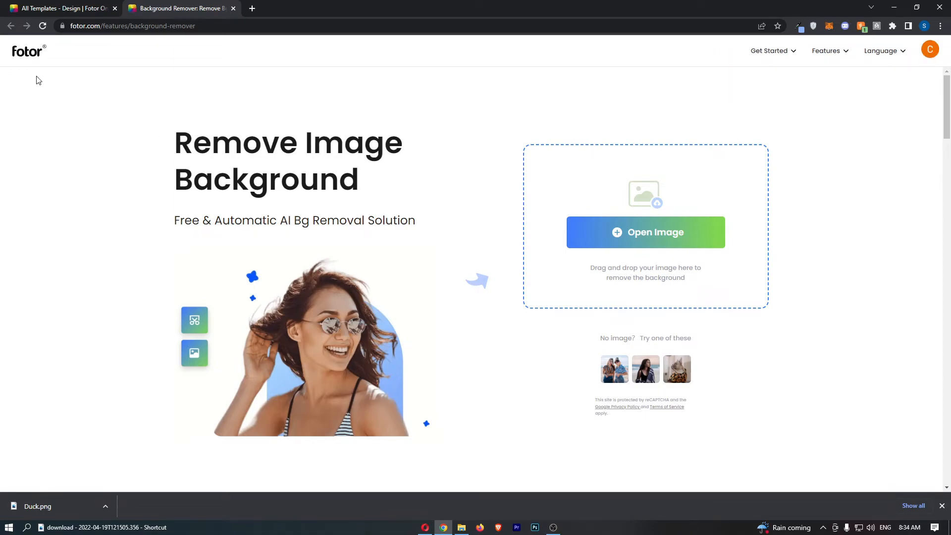
mouse_move(464, 452)
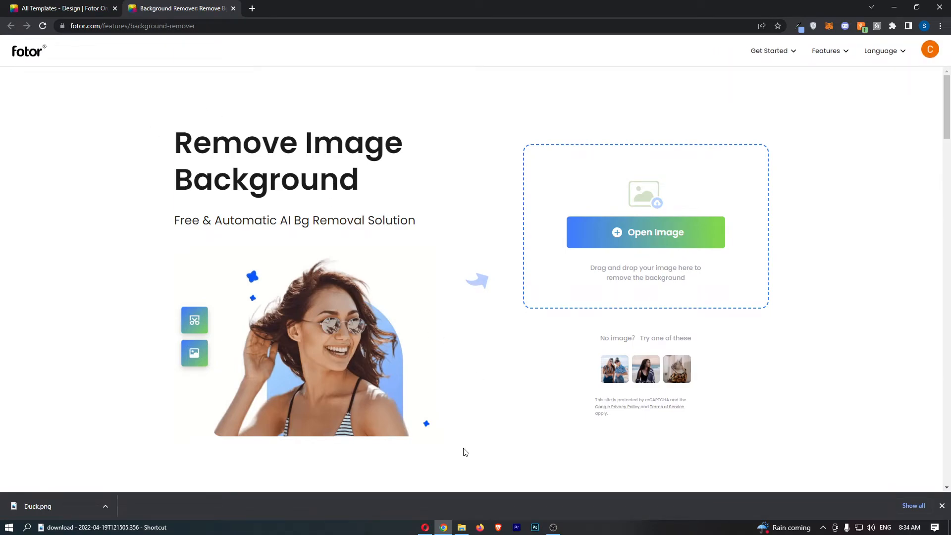
Upload the Duck photo into Background Remover to get a transparent-background result
click(462, 531)
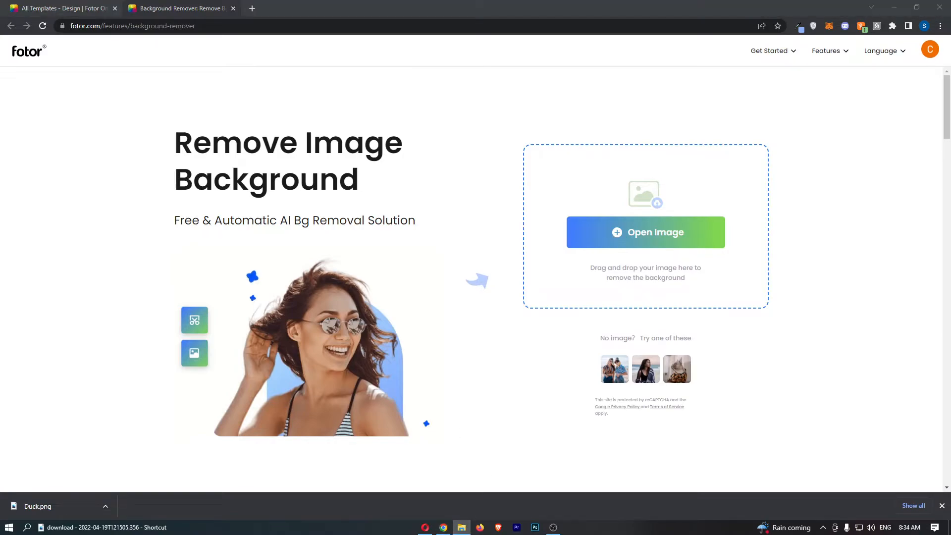
drag(38, 506, 267, 209)
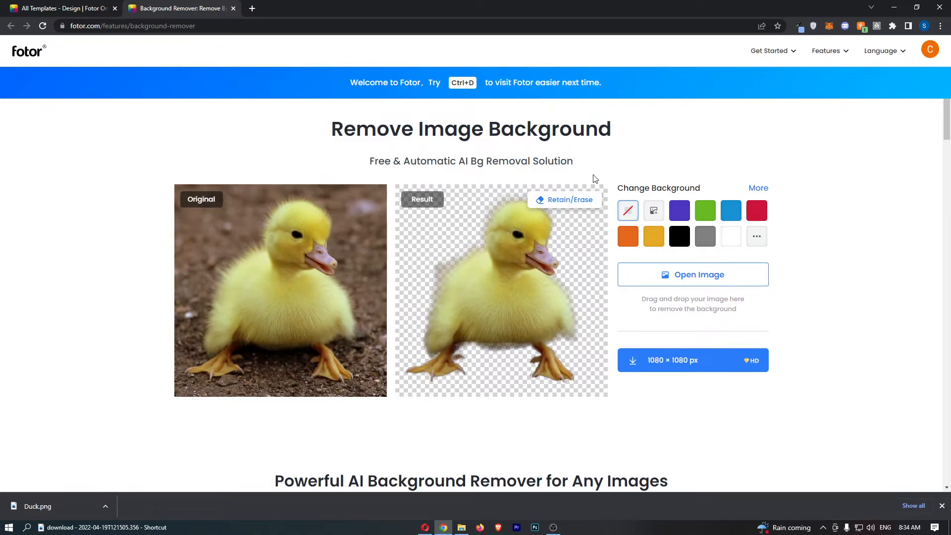
mouse_move(236, 263)
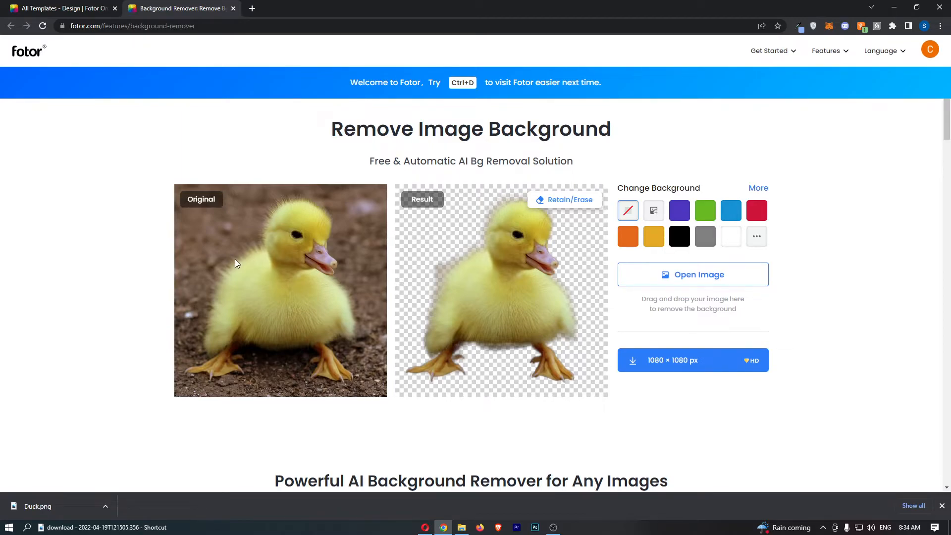
mouse_move(328, 257)
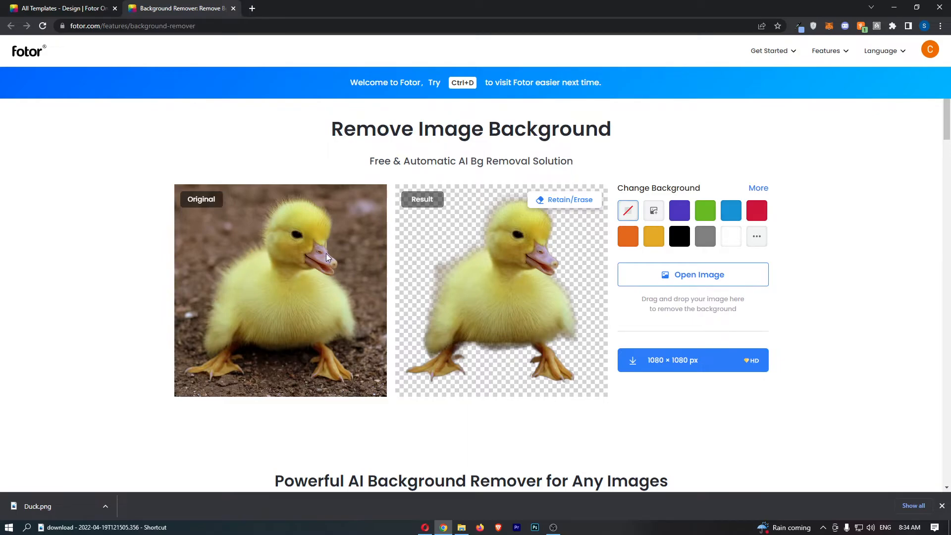
click(564, 199)
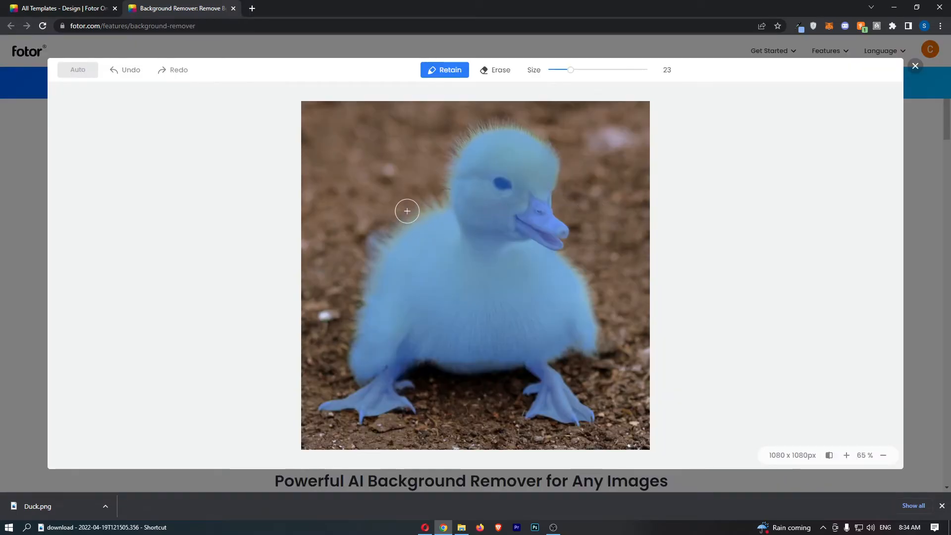
click(495, 69)
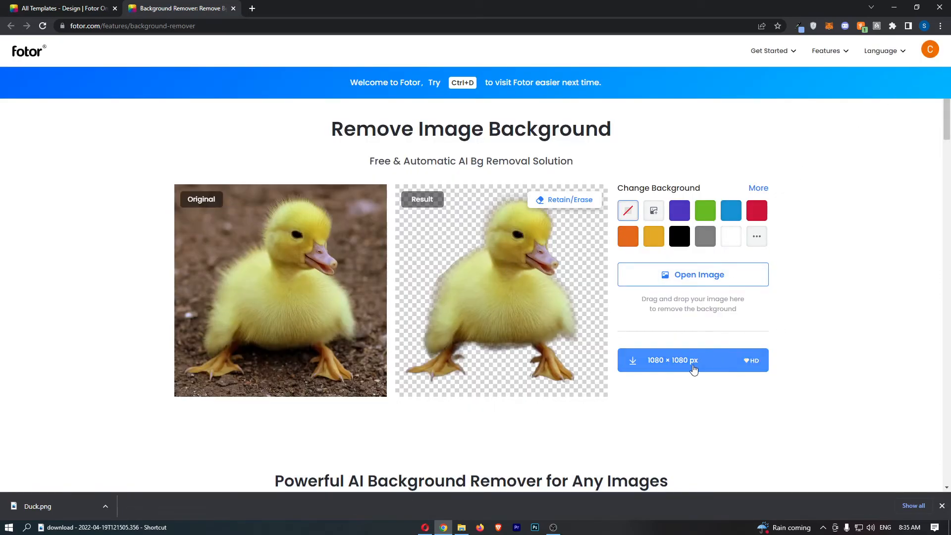
Download the 1080 × 1080 px cutout as Duck (1), preview it in Photos, then close it
click(692, 360)
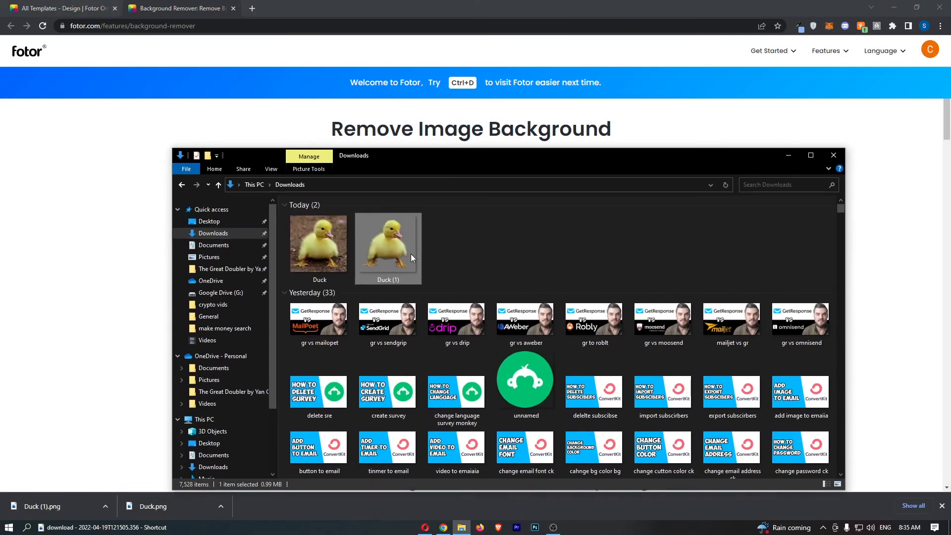
double_click(388, 243)
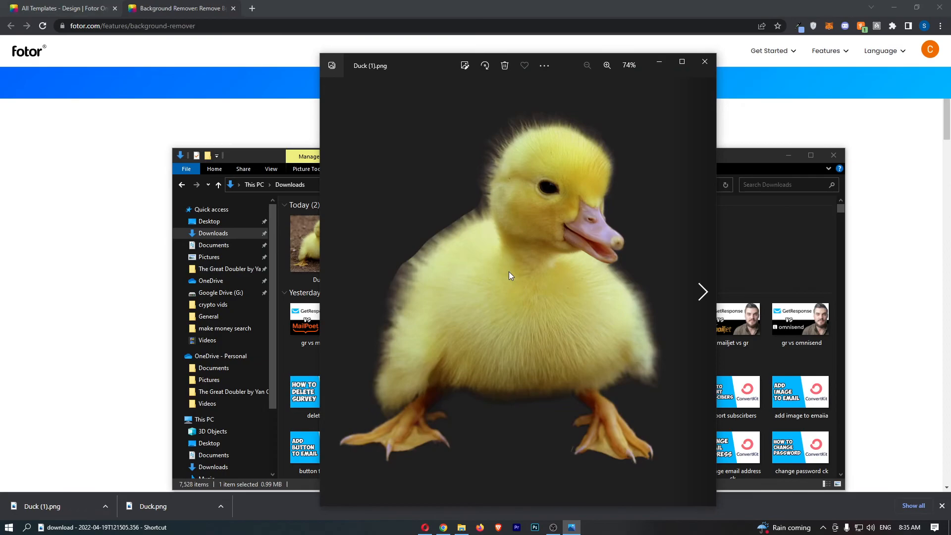
mouse_move(705, 62)
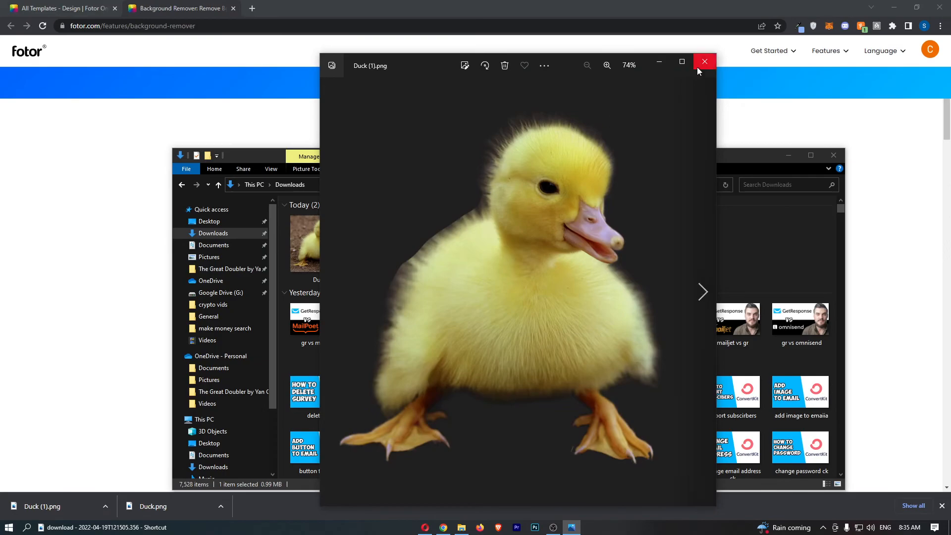
click(705, 62)
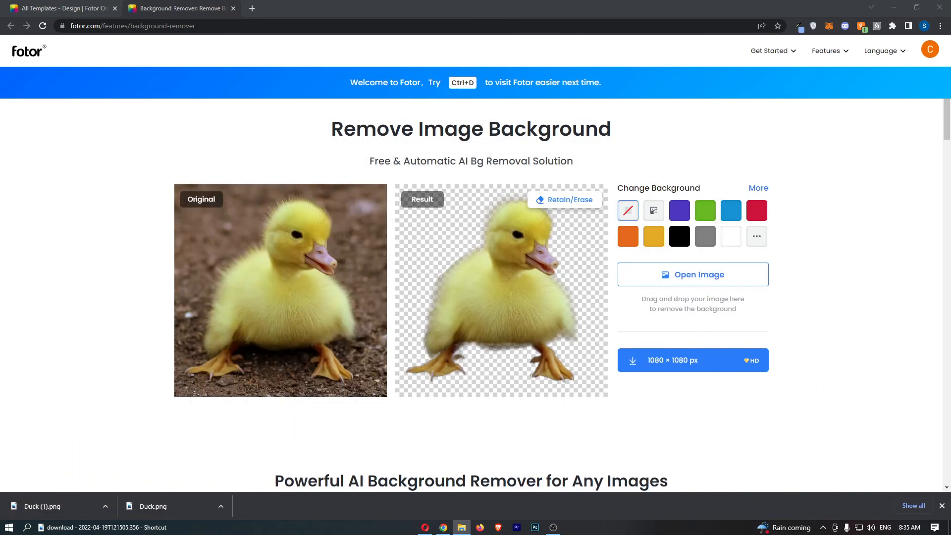